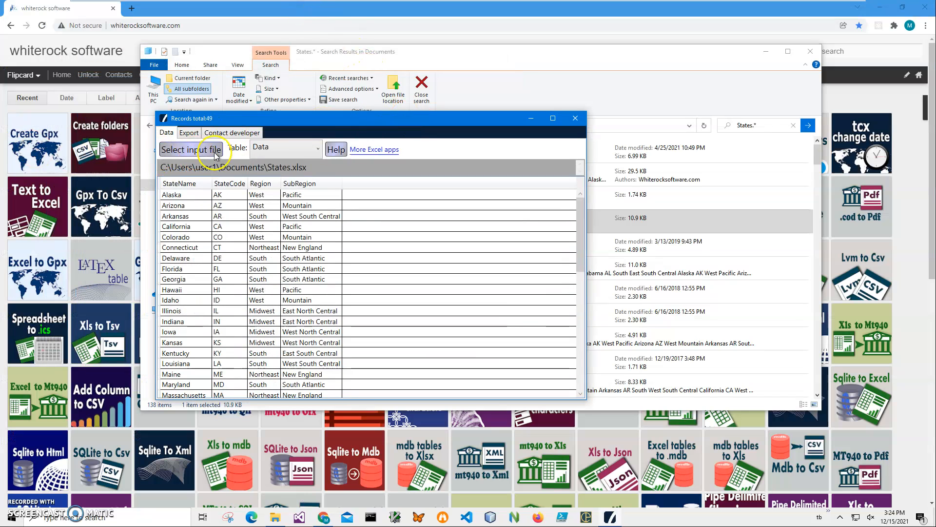
mouse_move(244, 316)
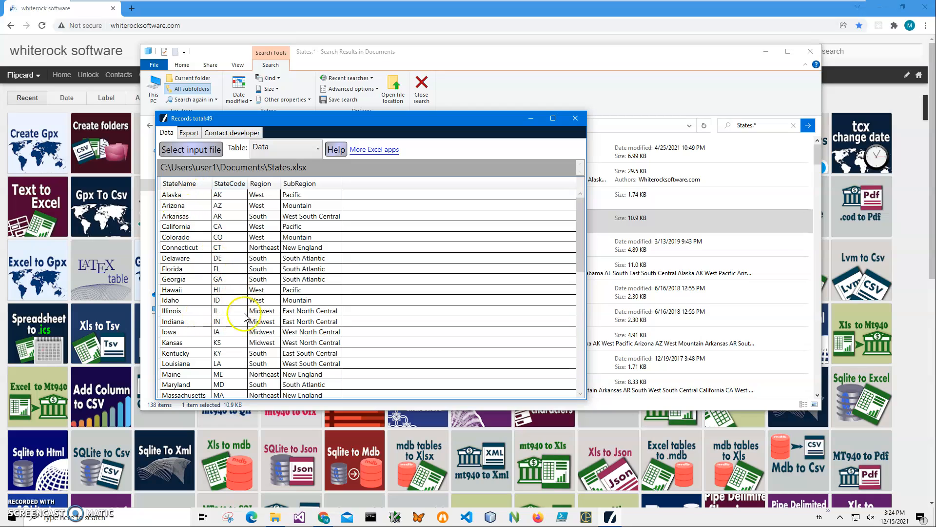
Step: Look over the states table and its export options, then close the viewer window
click(315, 148)
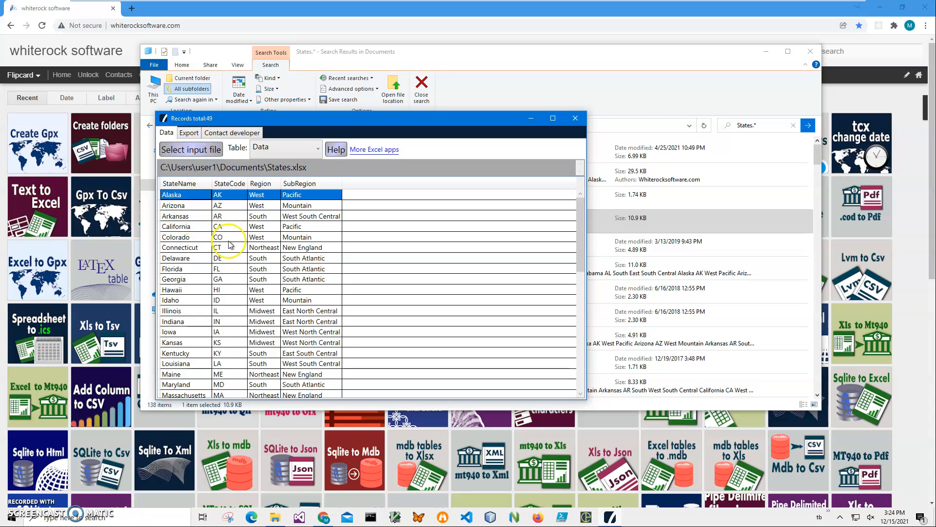
scroll(down, 3)
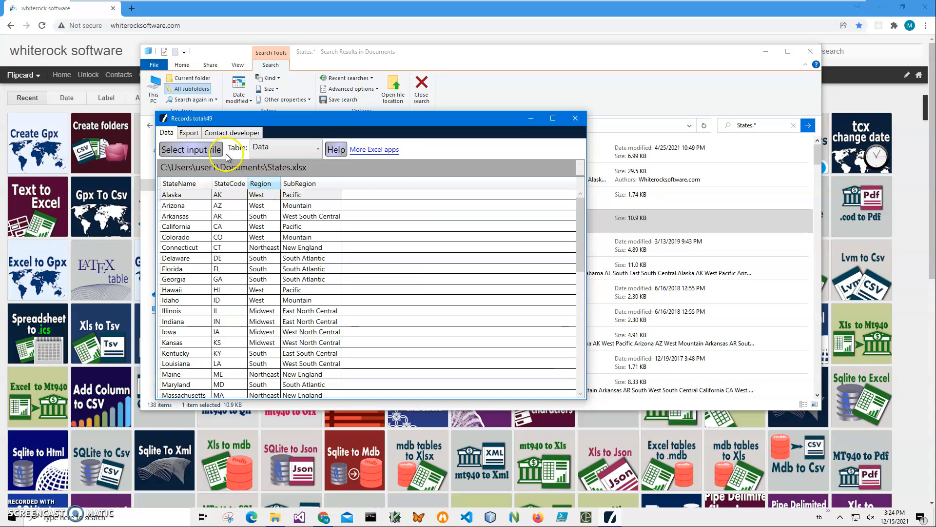
click(189, 133)
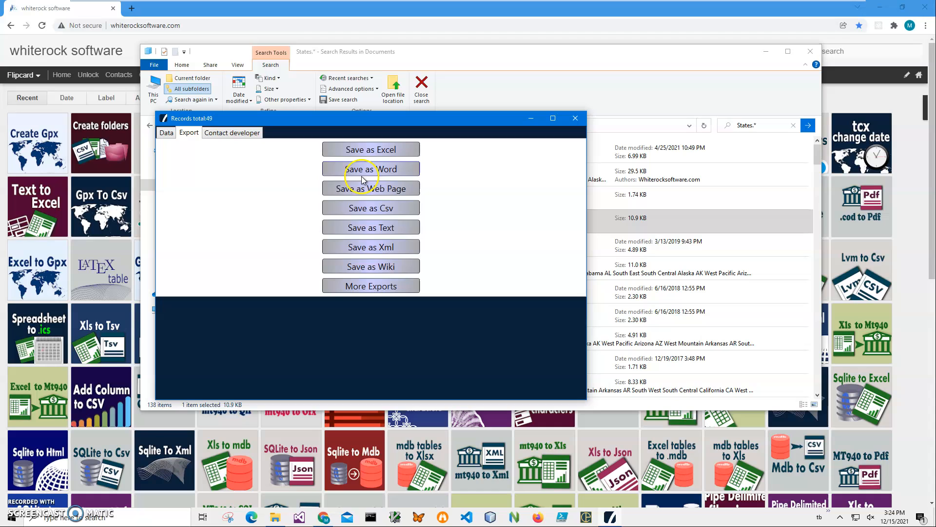
mouse_move(345, 275)
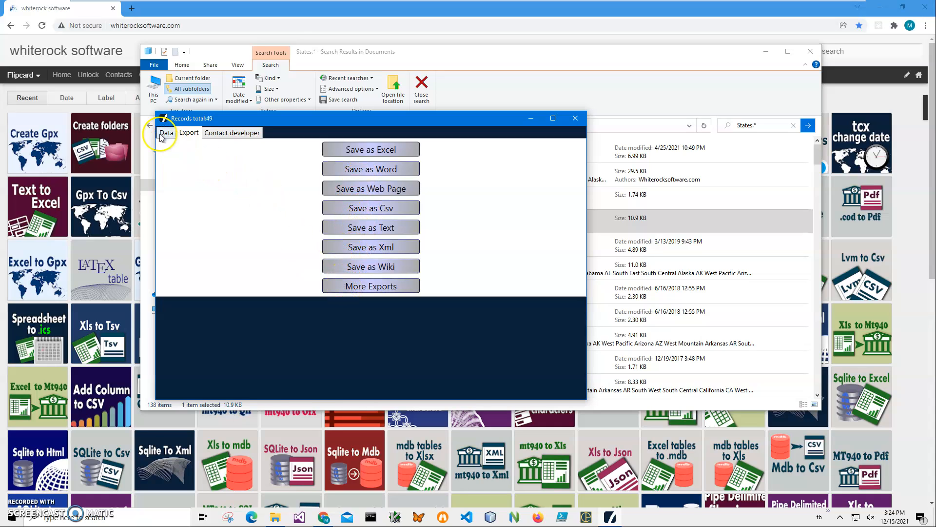
click(166, 132)
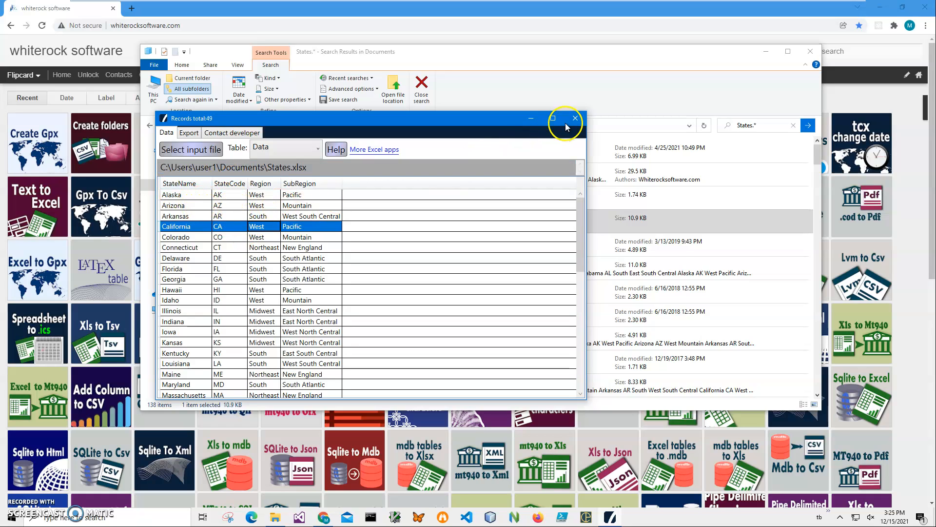
click(173, 279)
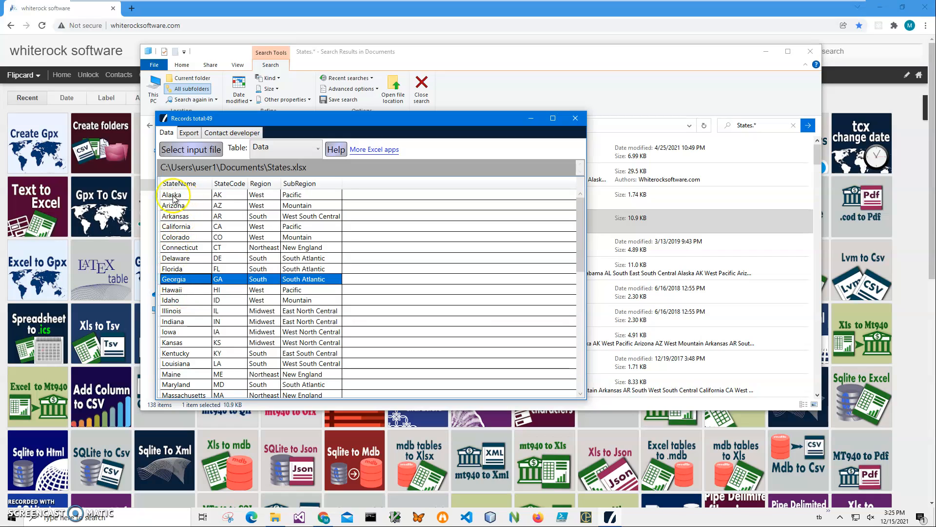
mouse_move(177, 331)
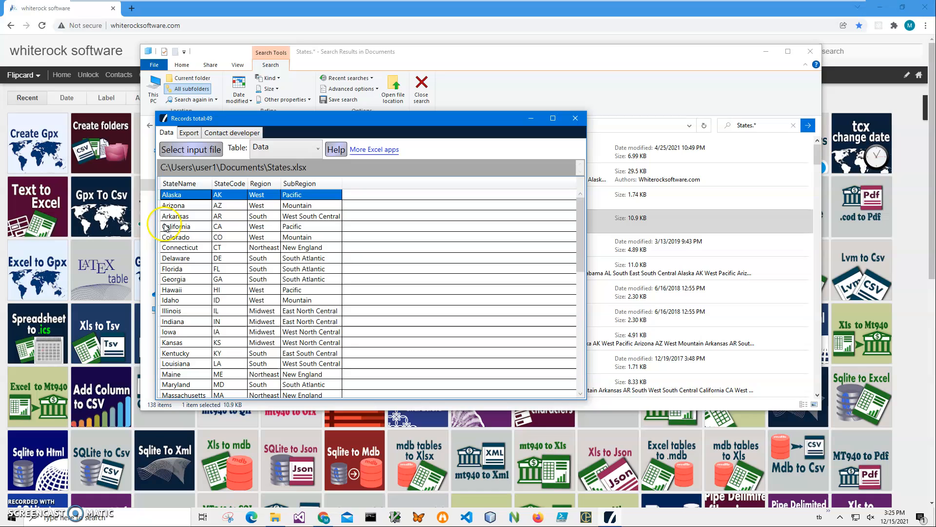
mouse_move(576, 118)
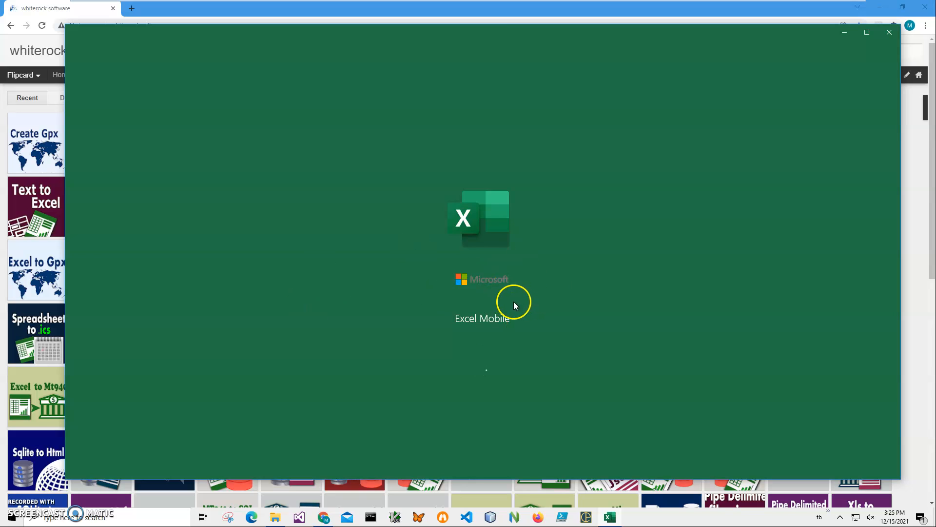
mouse_move(498, 307)
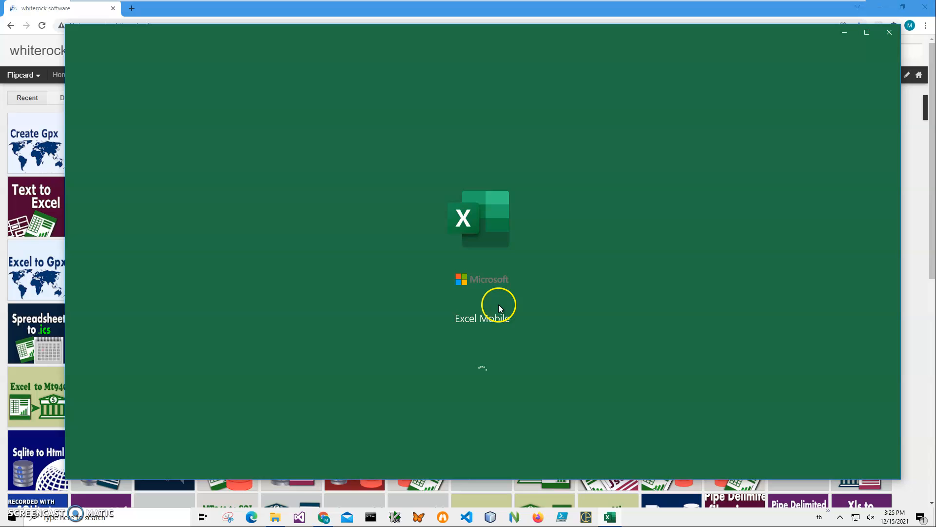
mouse_move(644, 233)
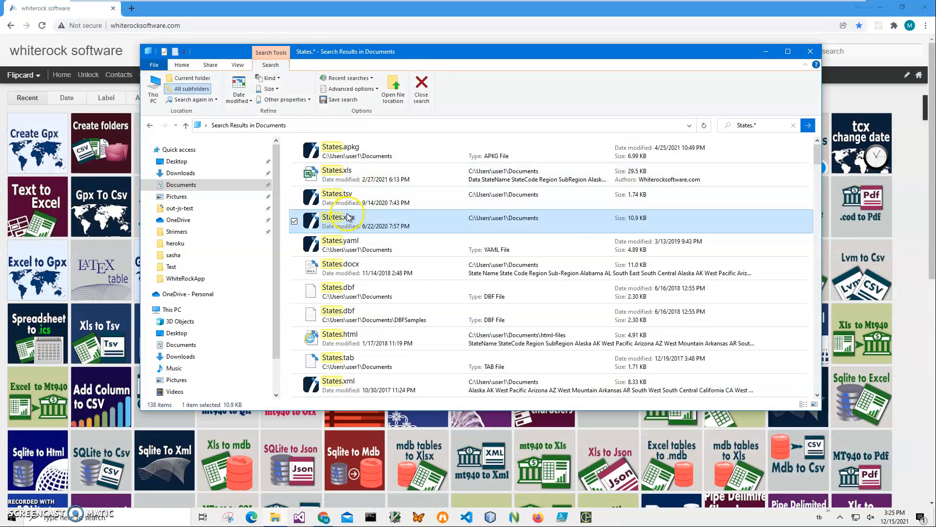
Step: Open States.xlsx with Excel Mobile and select the West value in the Region column
right_click(348, 216)
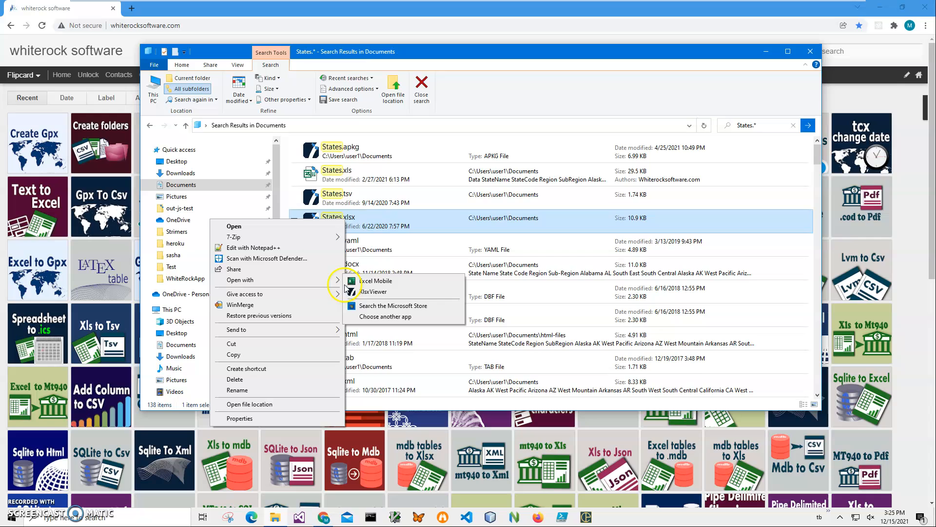
click(375, 281)
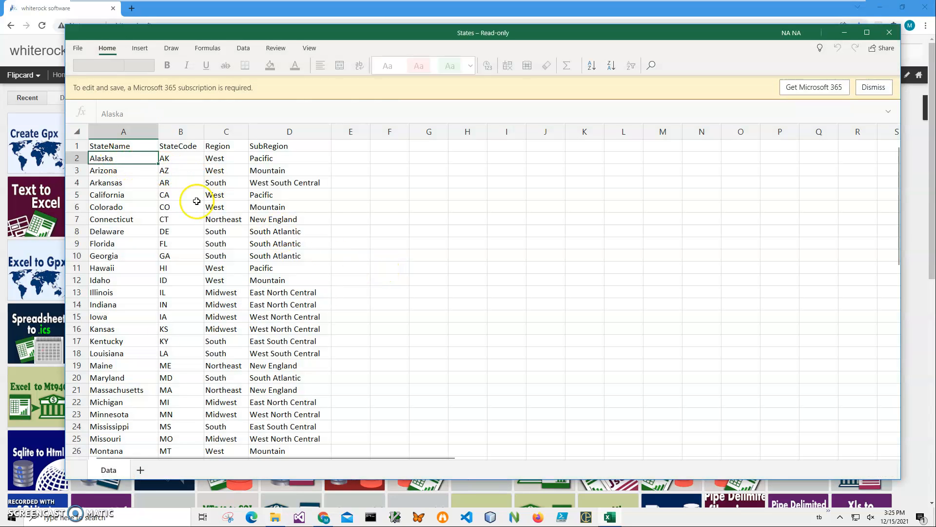
click(122, 195)
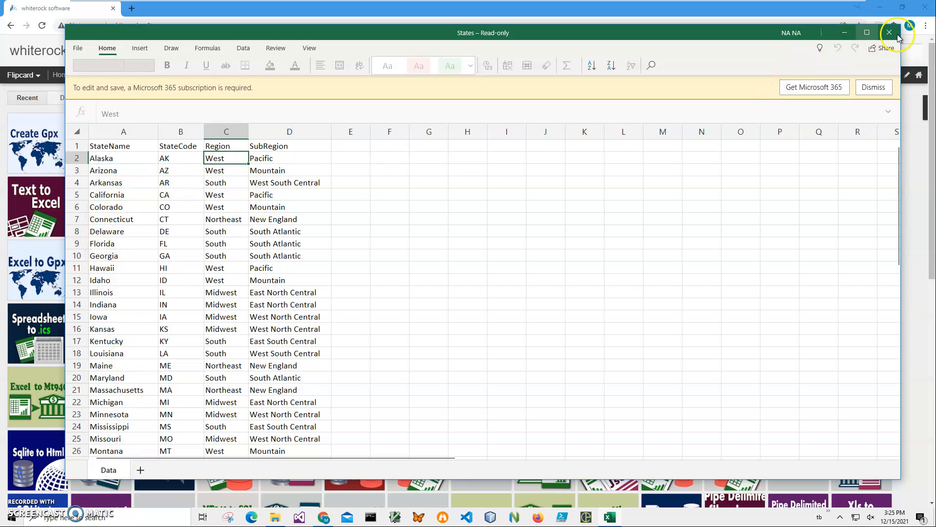
mouse_move(887, 32)
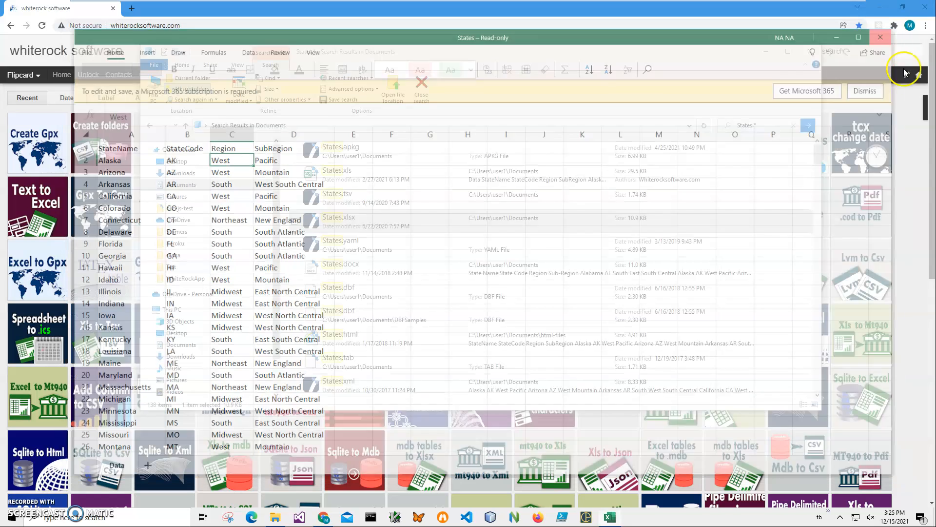
Step: Search the site for 'folder' and download the Create folders From Excel app
click(880, 37)
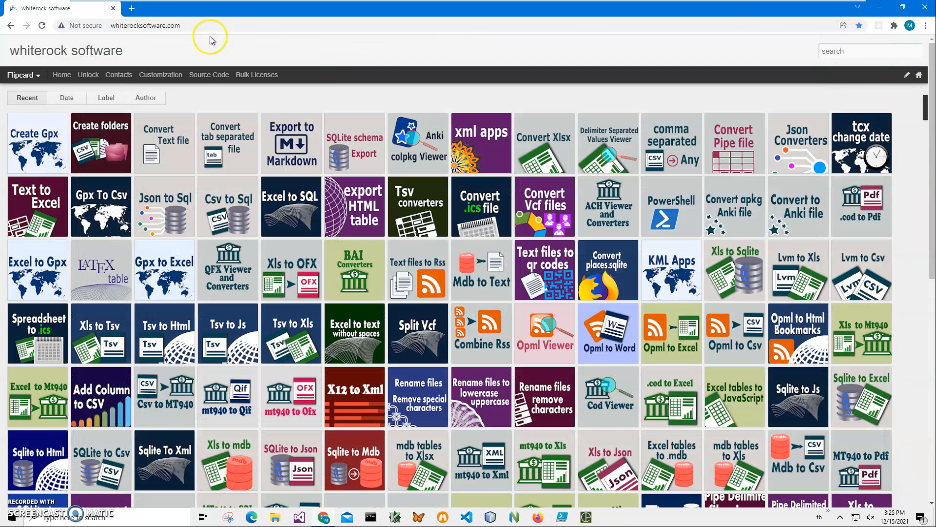
mouse_move(246, 50)
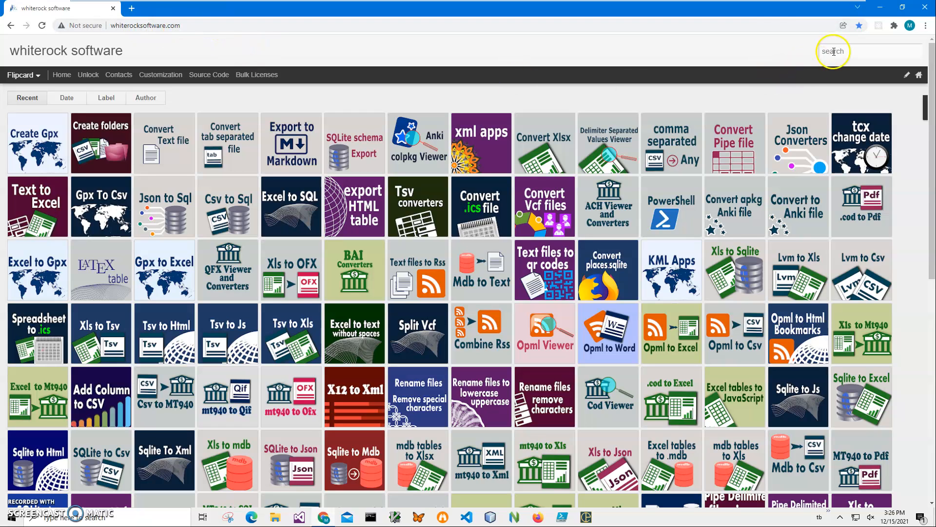
click(833, 51)
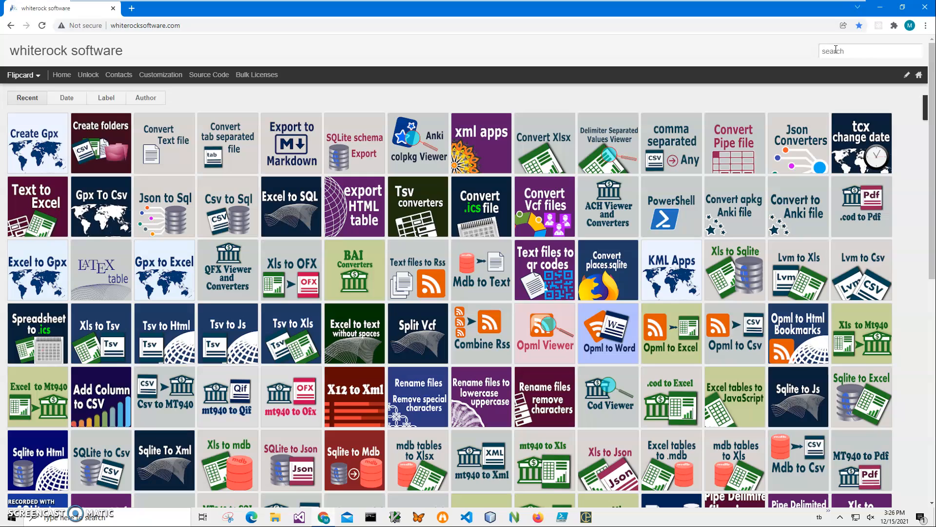
text(folder)
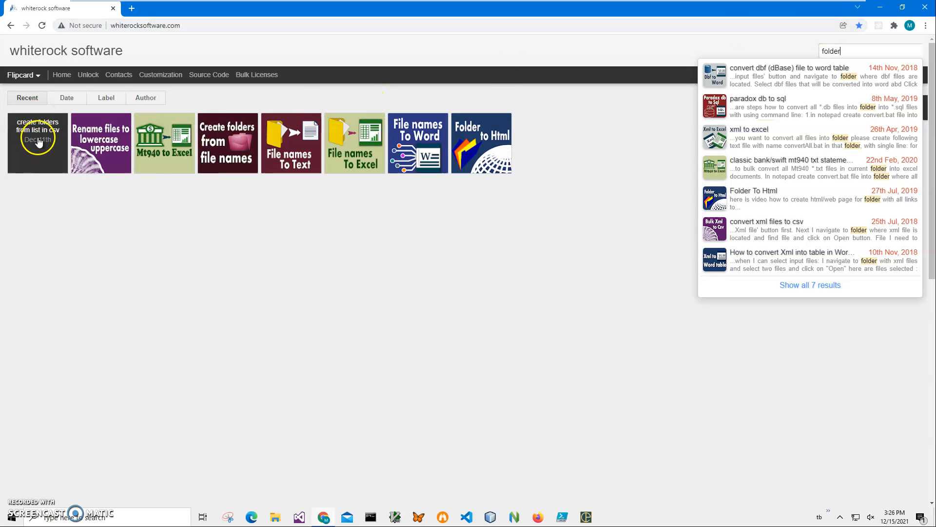
click(37, 143)
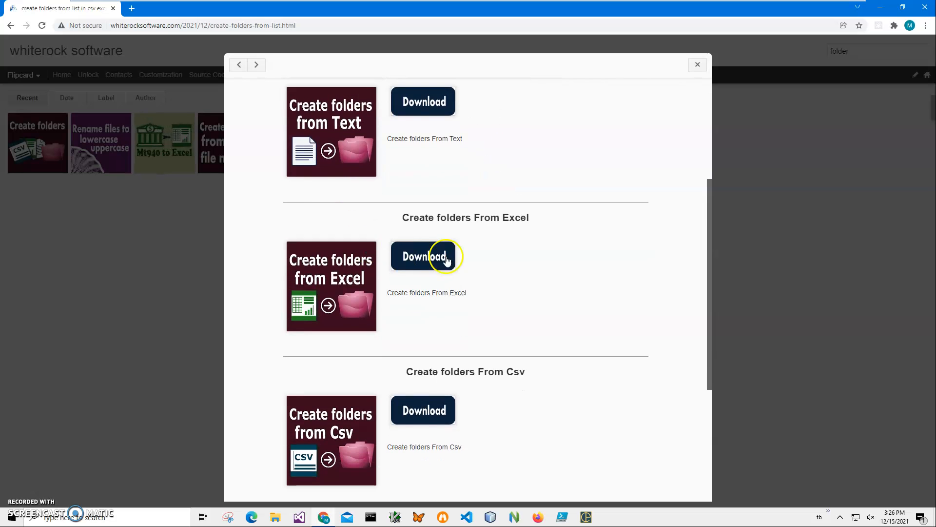
mouse_move(433, 263)
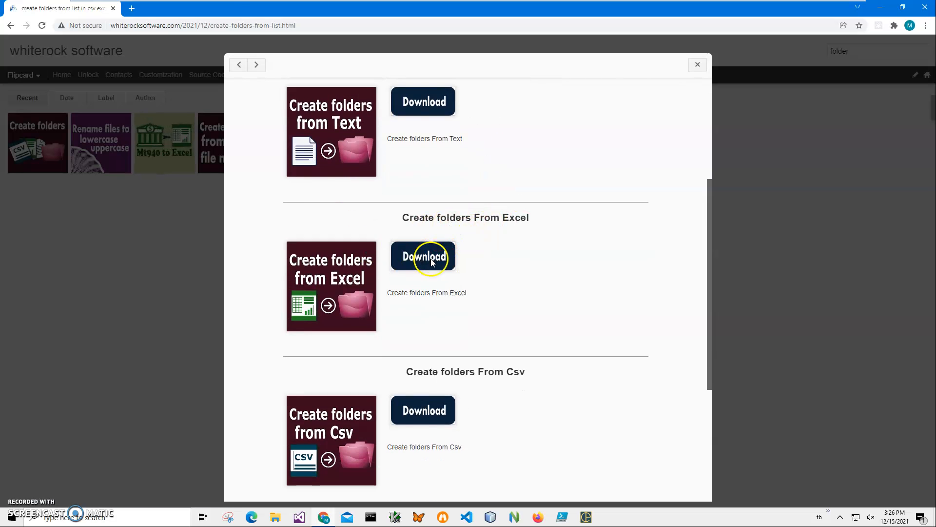
click(423, 257)
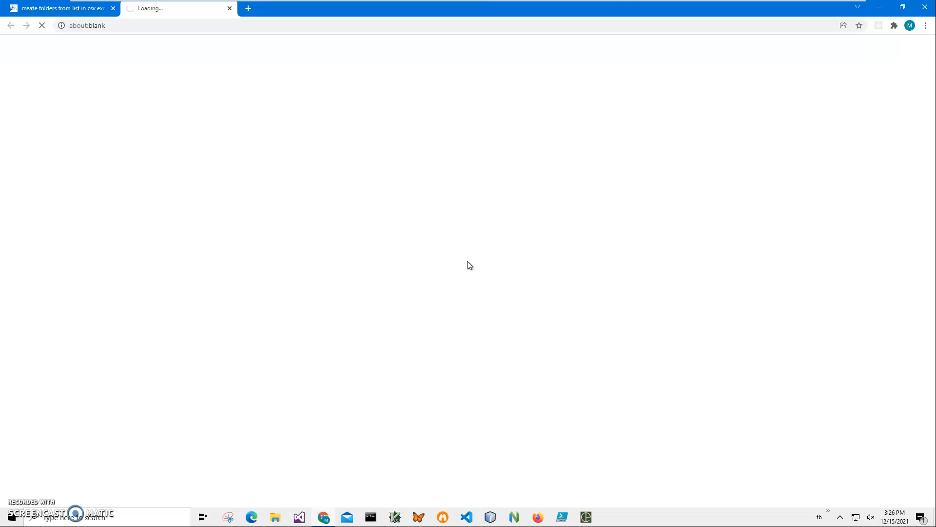
Step: Run CreatefoldersFromExcelSetup.msi from the downloaded zip, allowing the unrecognized installer anyway
click(423, 256)
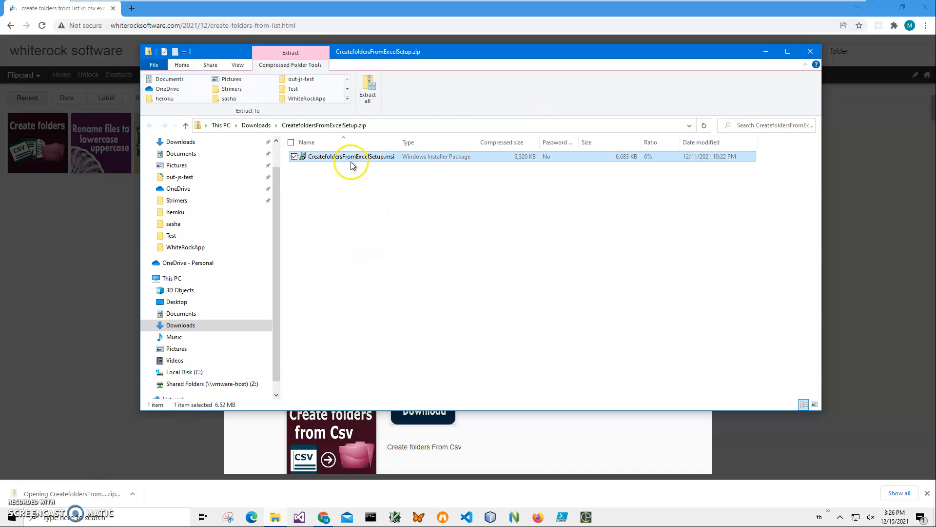
double_click(349, 156)
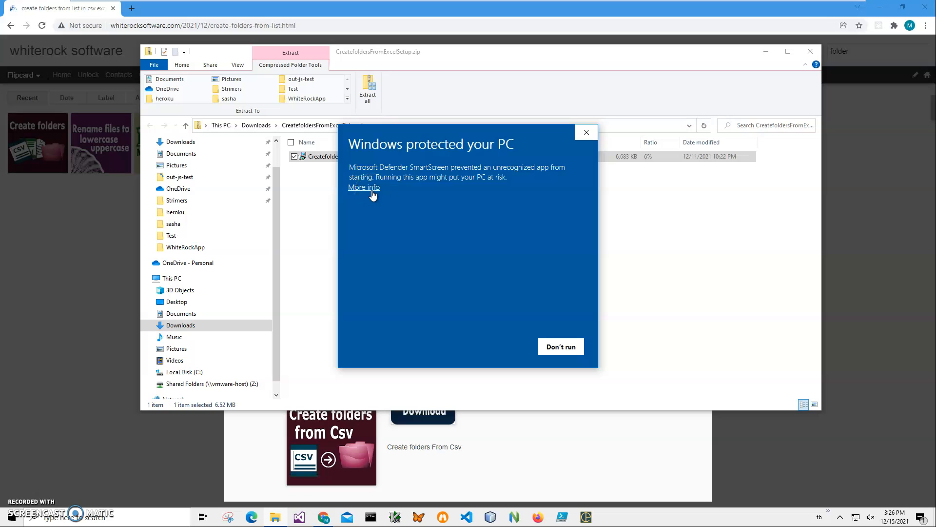
click(363, 187)
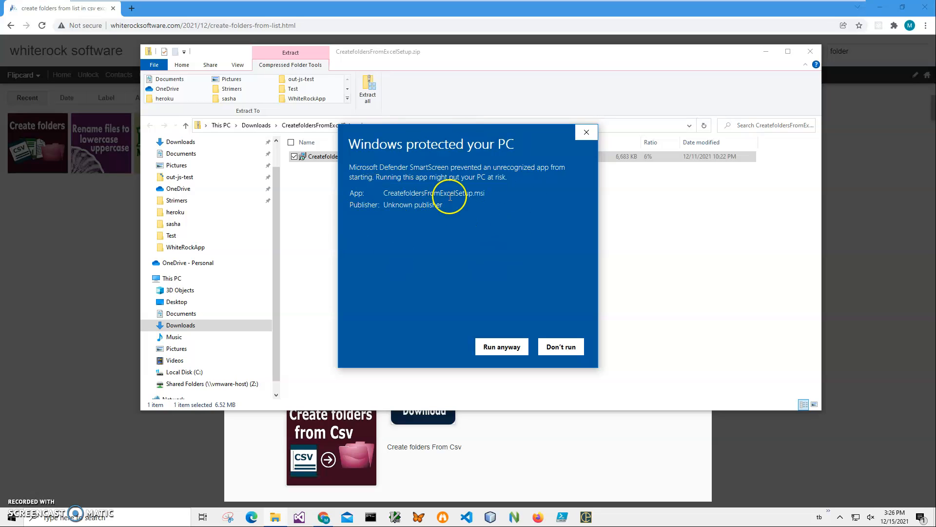
mouse_move(480, 246)
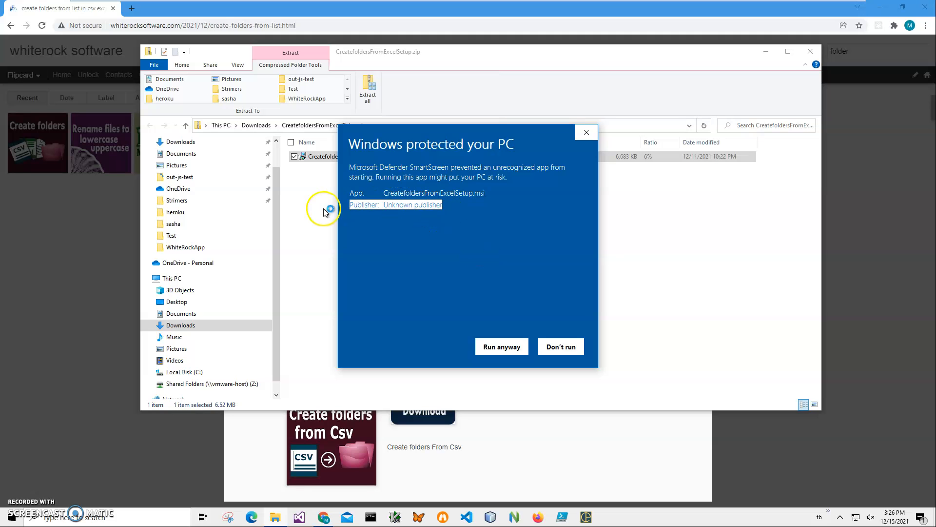
click(502, 348)
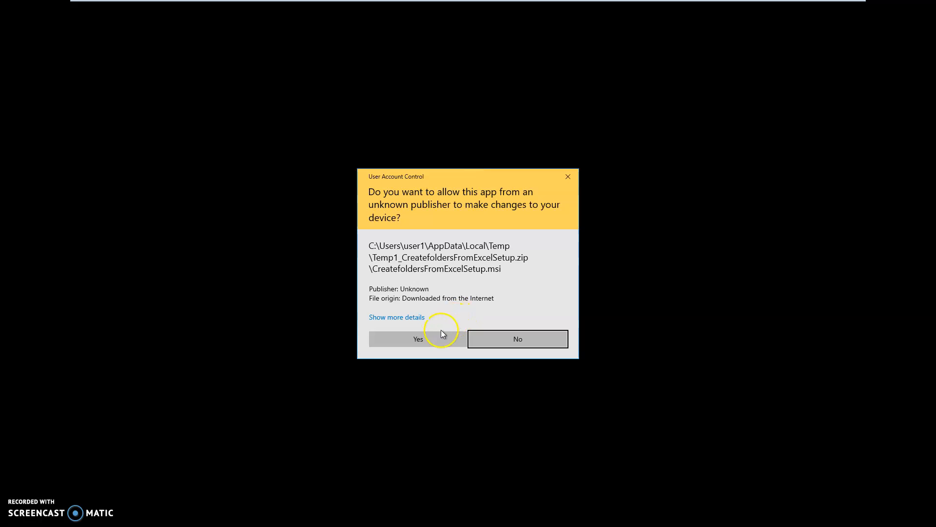
Step: Grant the UAC prompt, finish the setup wizard and select the new desktop shortcut
click(417, 340)
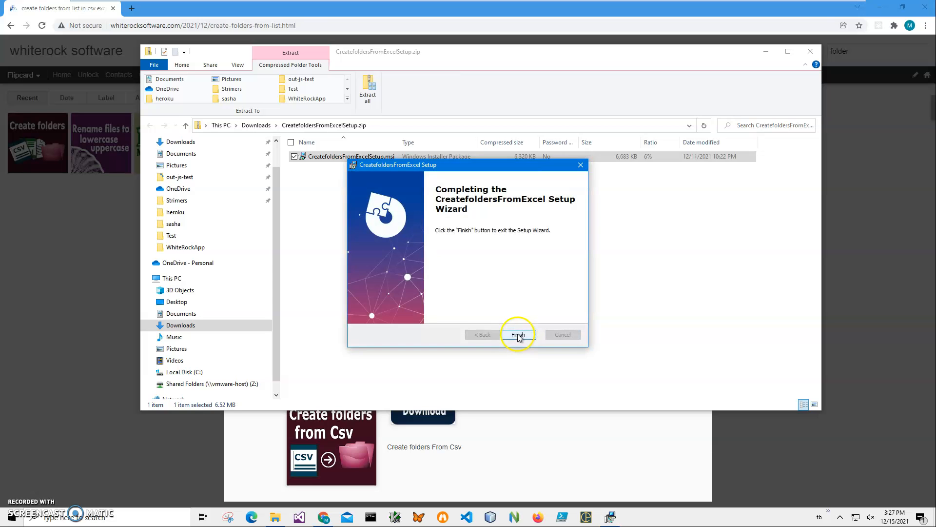
click(518, 334)
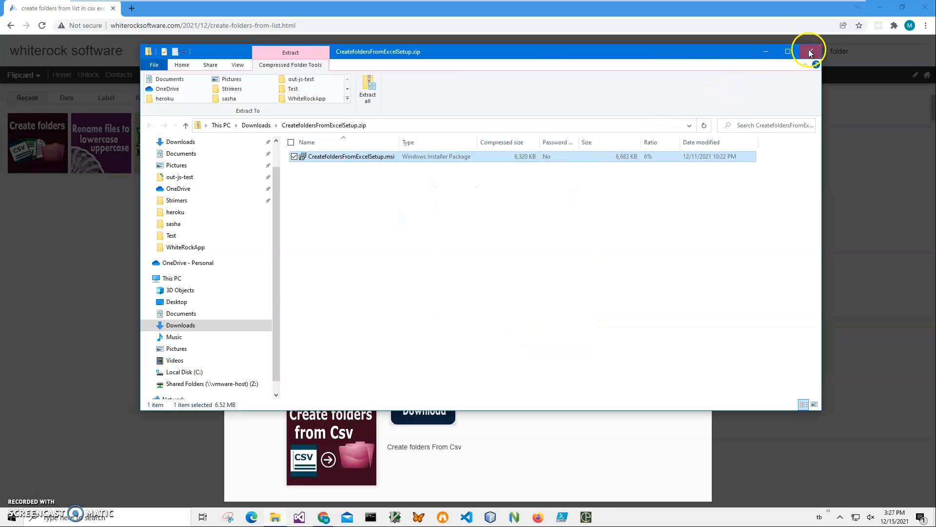
click(807, 51)
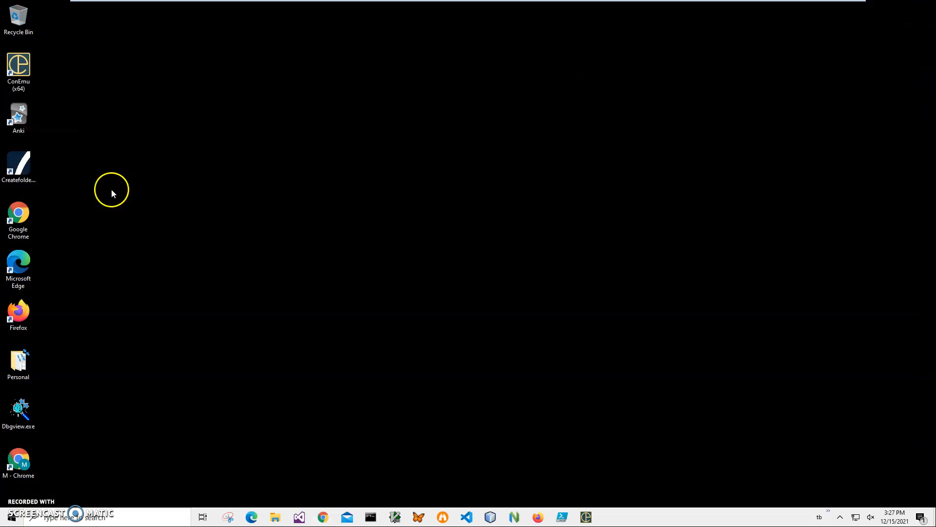
click(18, 164)
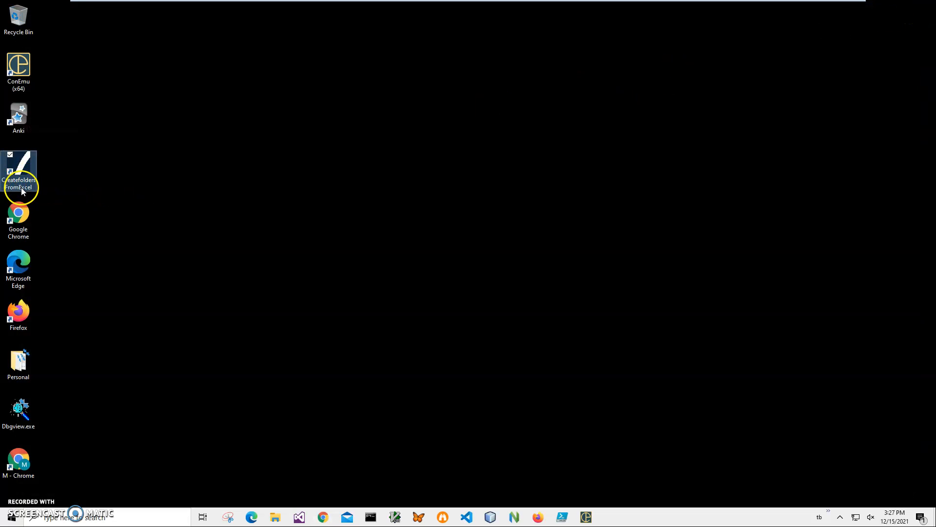
mouse_move(21, 189)
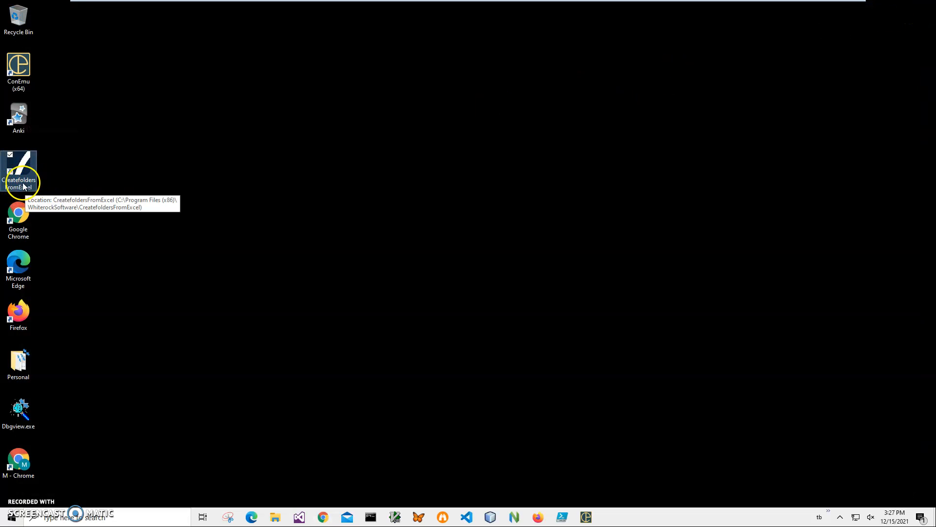
mouse_move(33, 193)
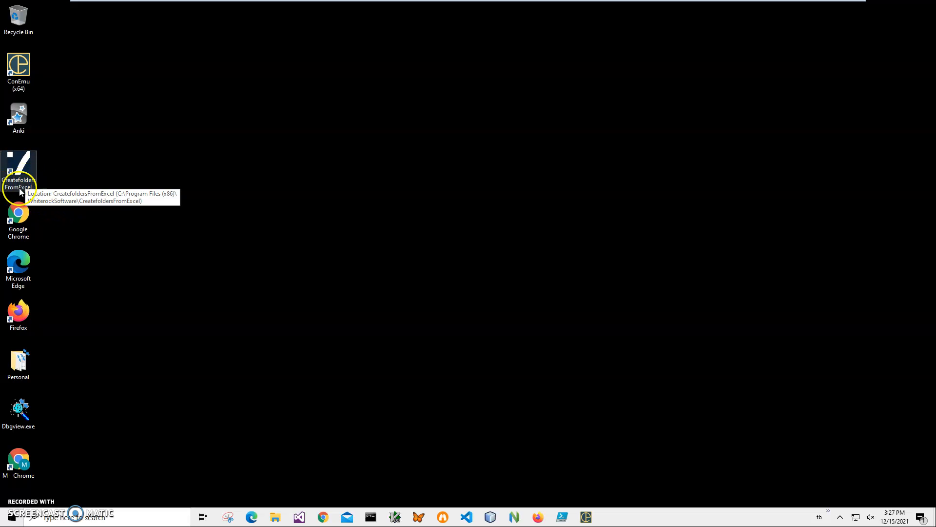
Step: Launch Create Folders From Excel from its desktop shortcut
double_click(18, 163)
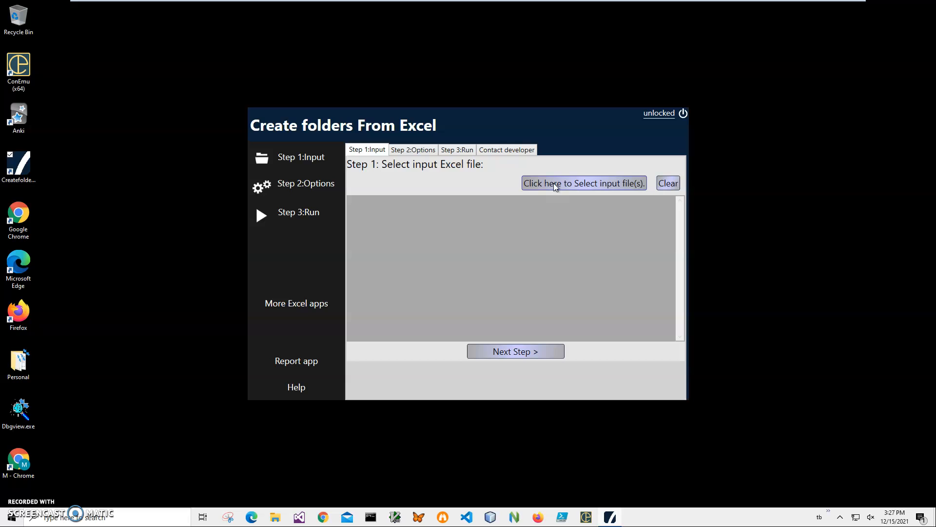
Step: Select States.xlsx from Documents as the input file and advance to the options step
click(583, 183)
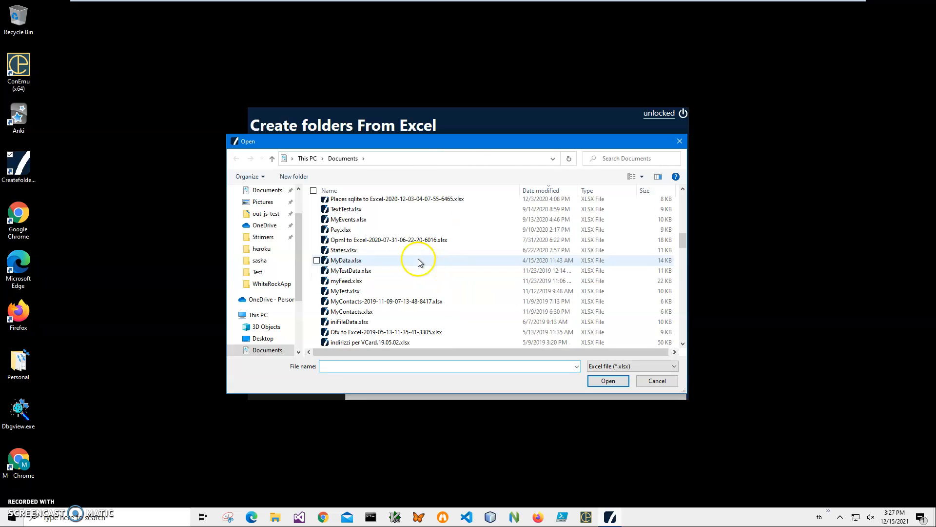
click(343, 249)
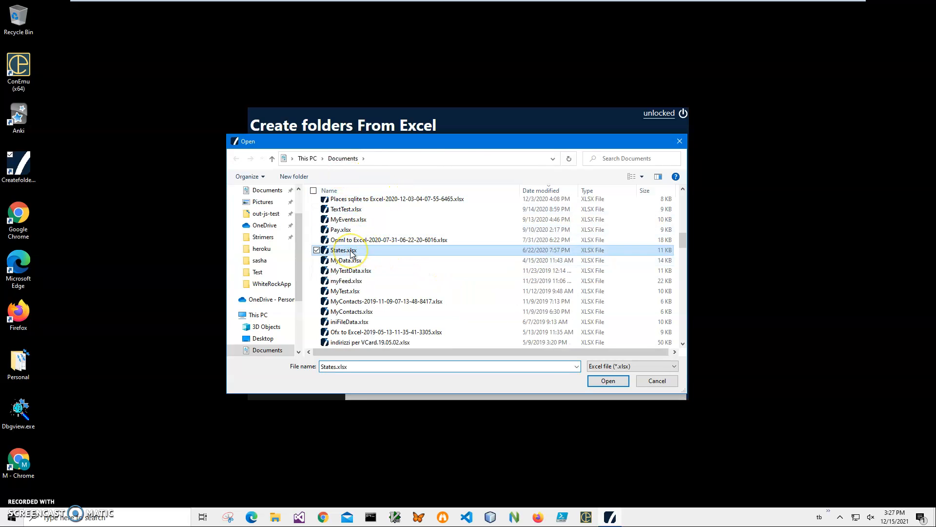
click(608, 380)
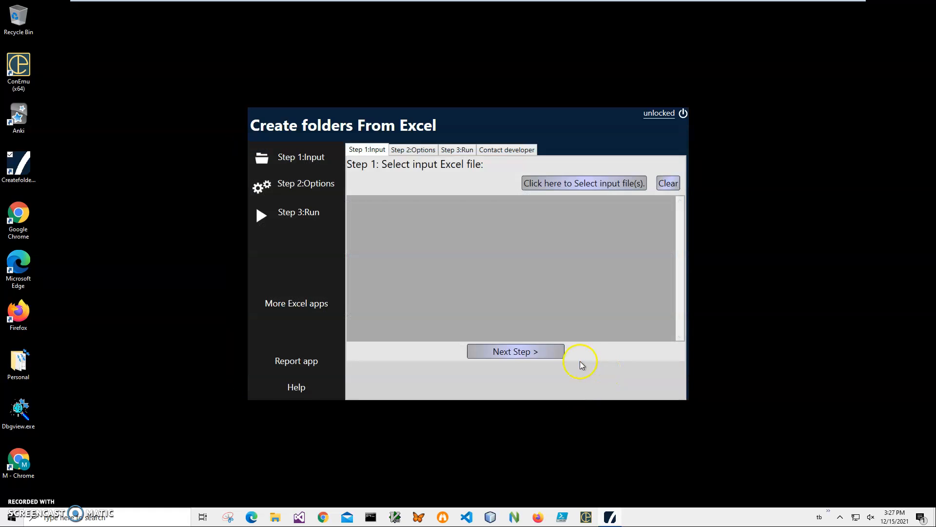
click(515, 351)
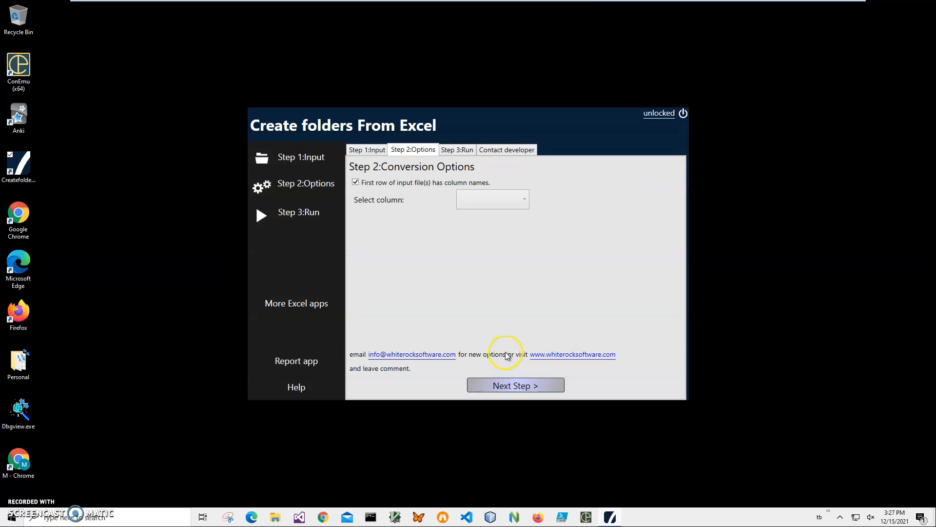
mouse_move(402, 199)
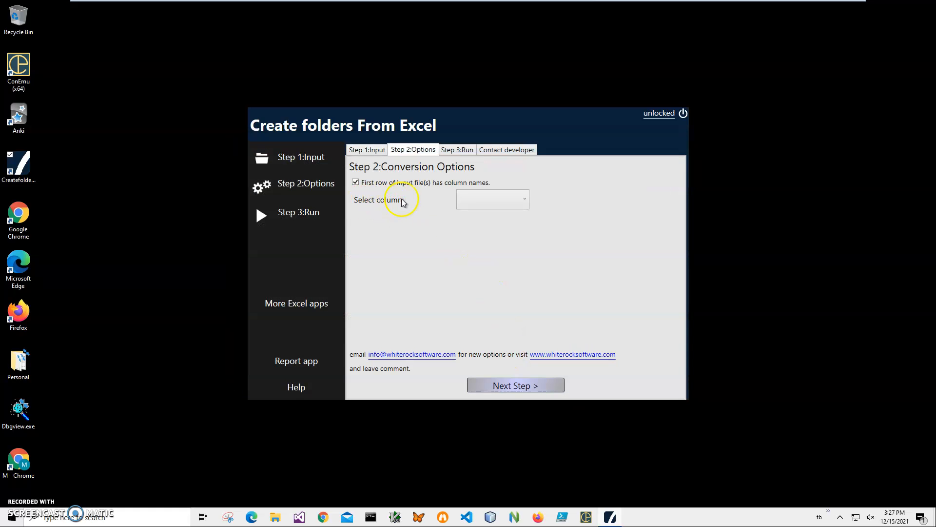
click(367, 150)
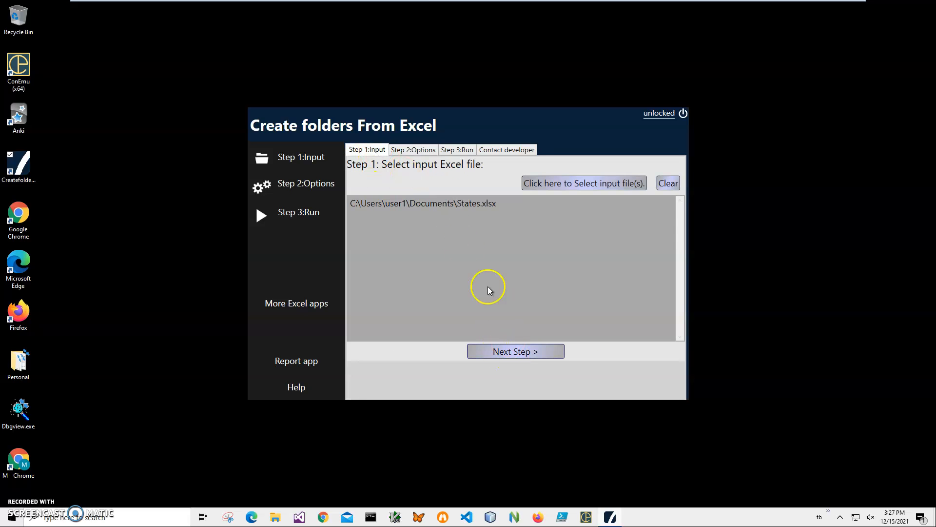
click(515, 352)
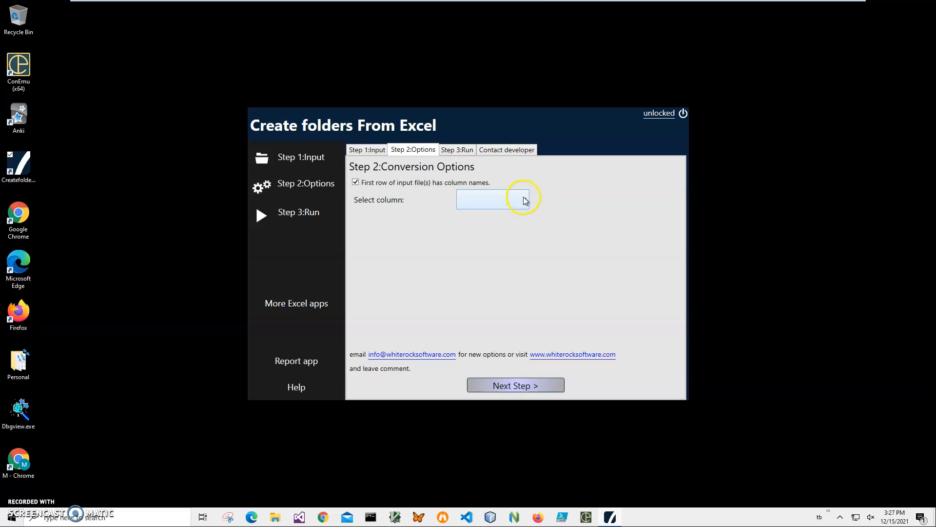
Step: Choose StateName as the folder-name column and start Save Result at the run step
click(522, 199)
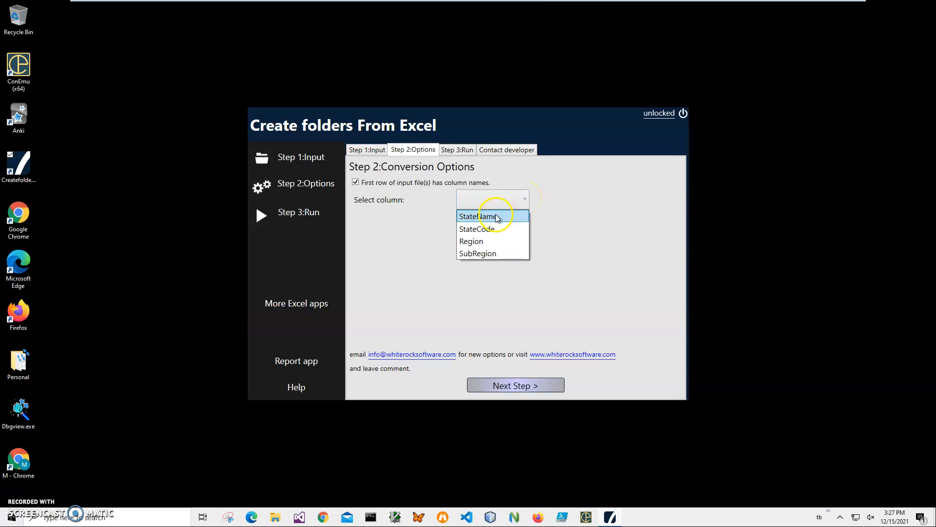
click(492, 215)
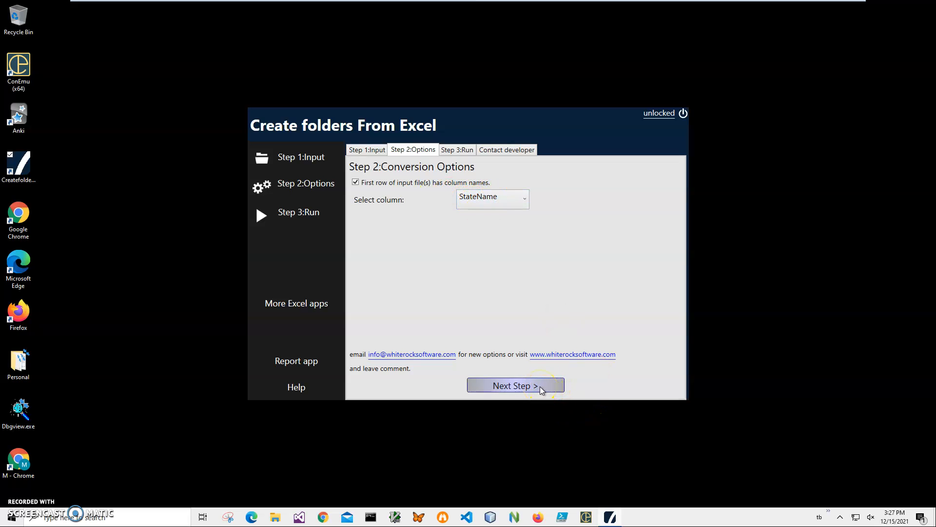
click(515, 385)
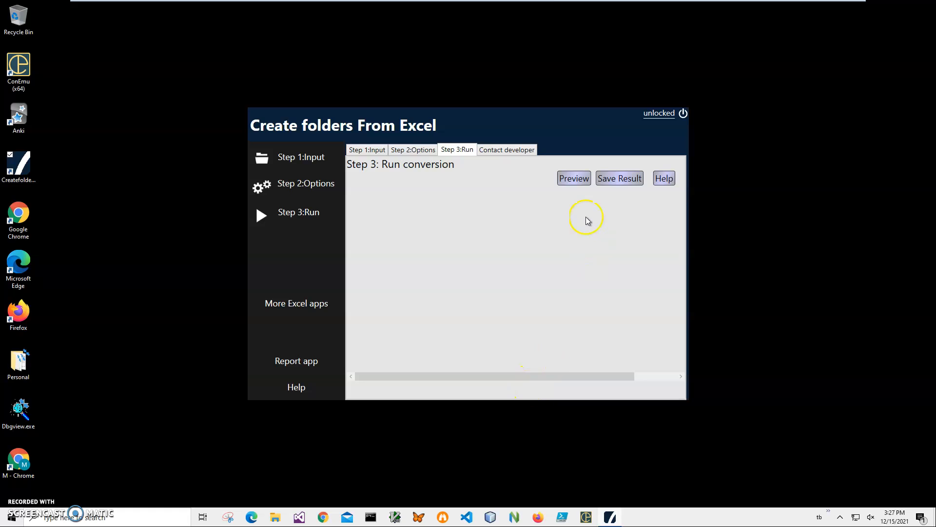
click(619, 178)
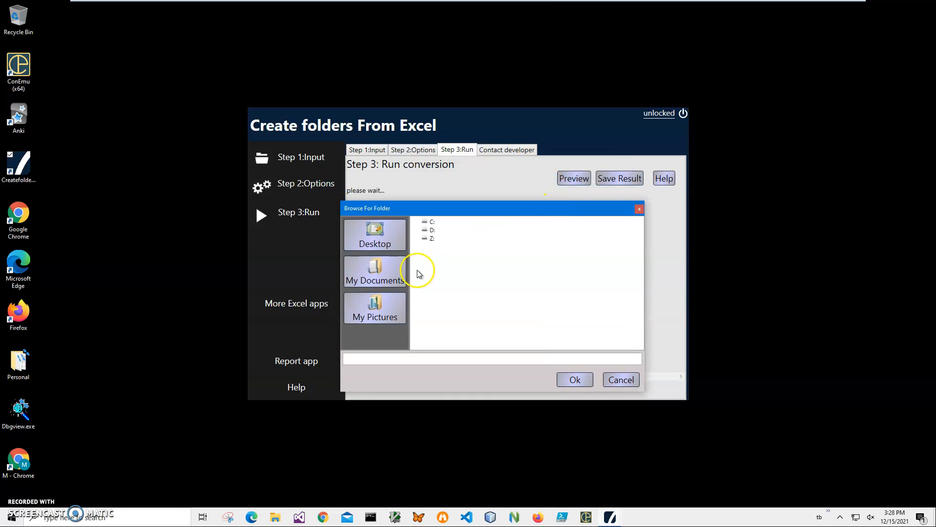
mouse_move(407, 267)
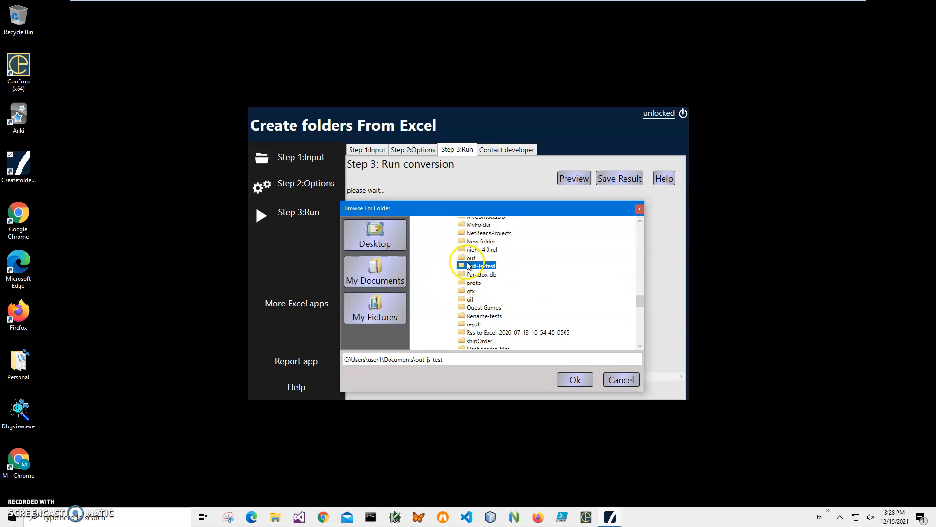
Step: Pick the out folder under Documents as the destination and confirm it
click(472, 257)
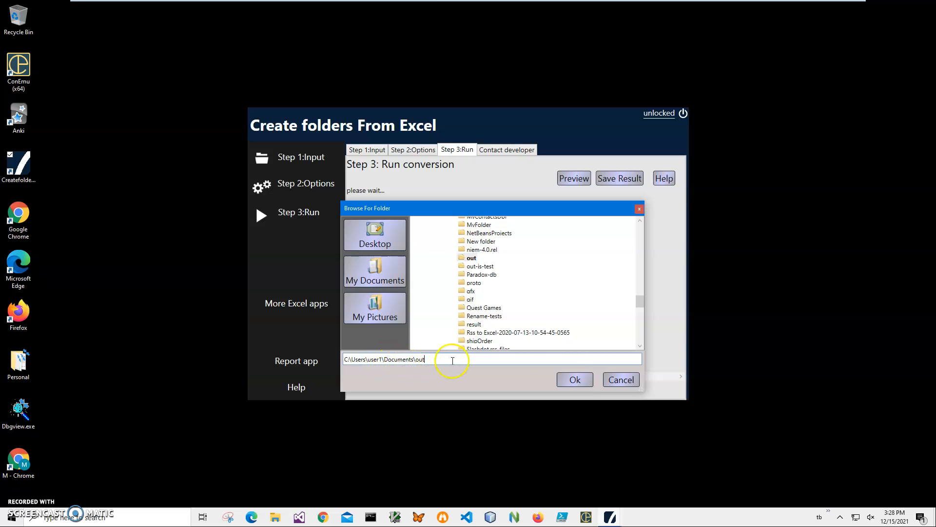
click(574, 380)
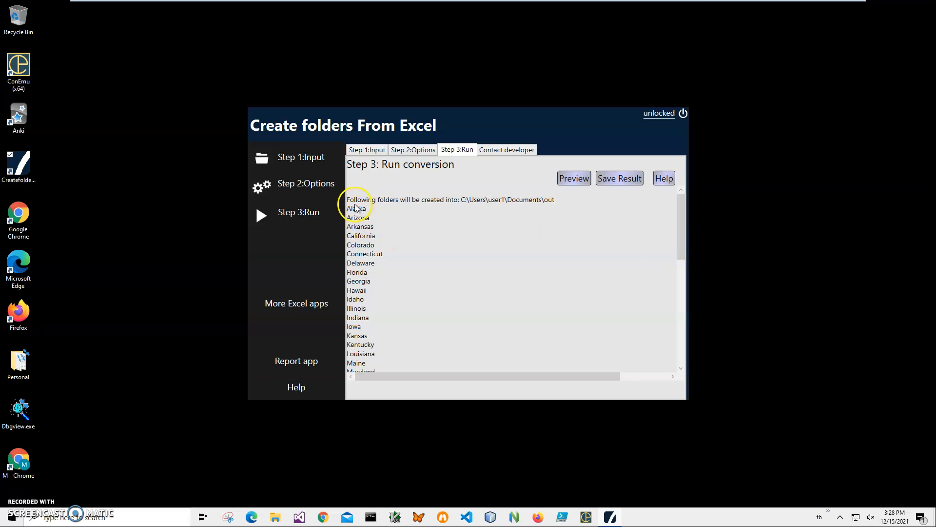
mouse_move(528, 206)
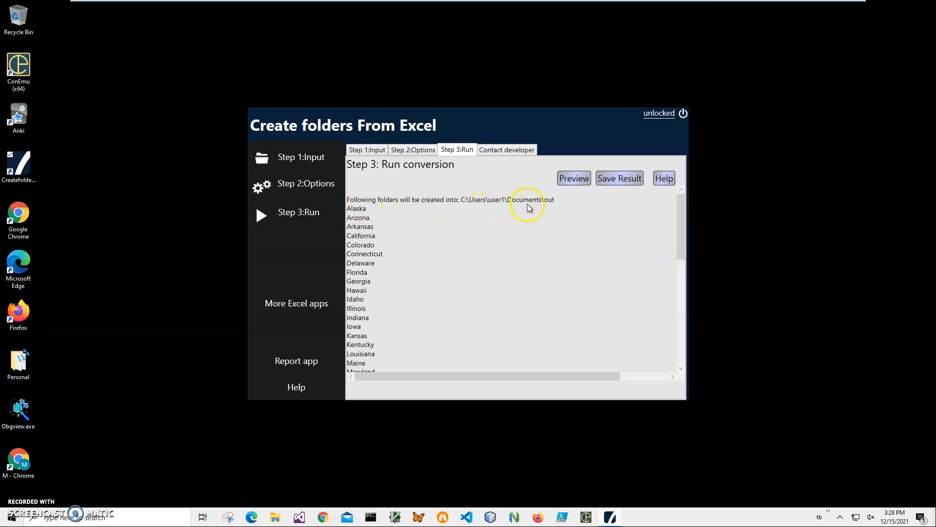
Step: Scroll the planned folder list to Wyoming and open File Explorer from the taskbar
scroll(down, 3)
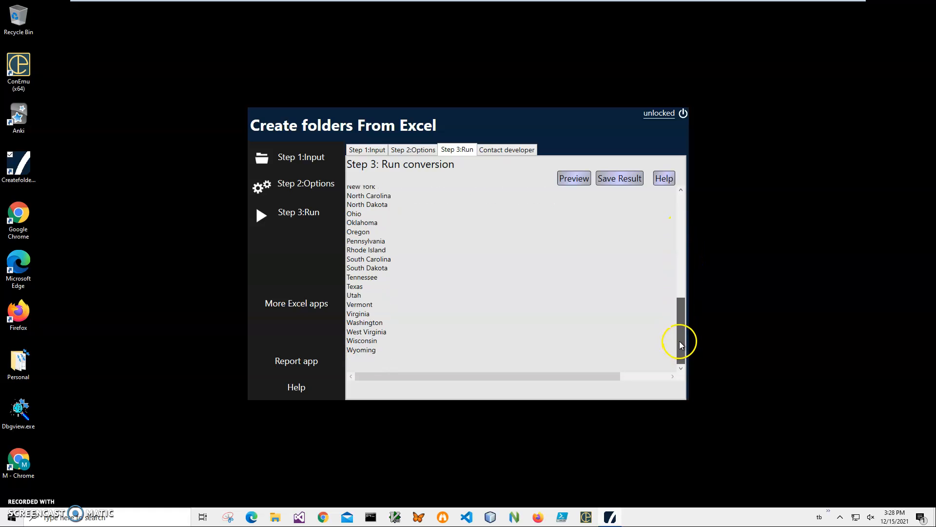
mouse_move(280, 517)
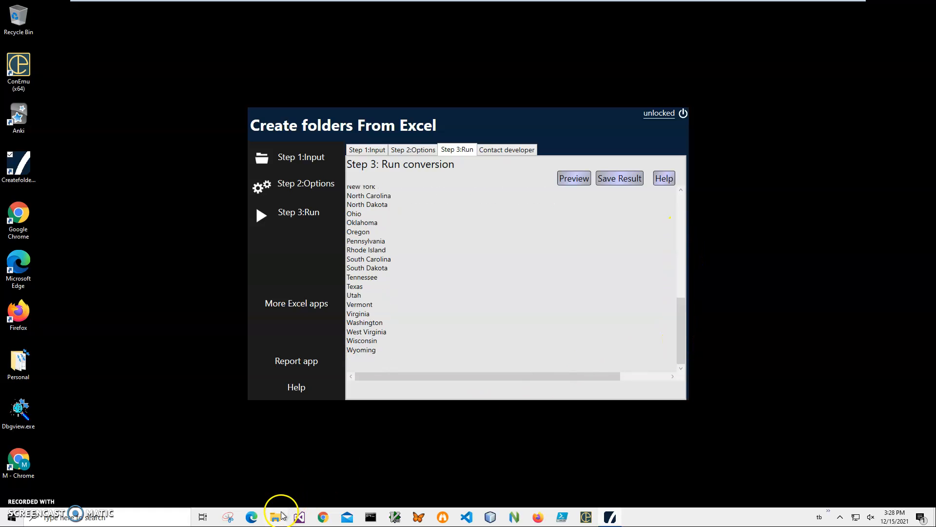
mouse_move(277, 517)
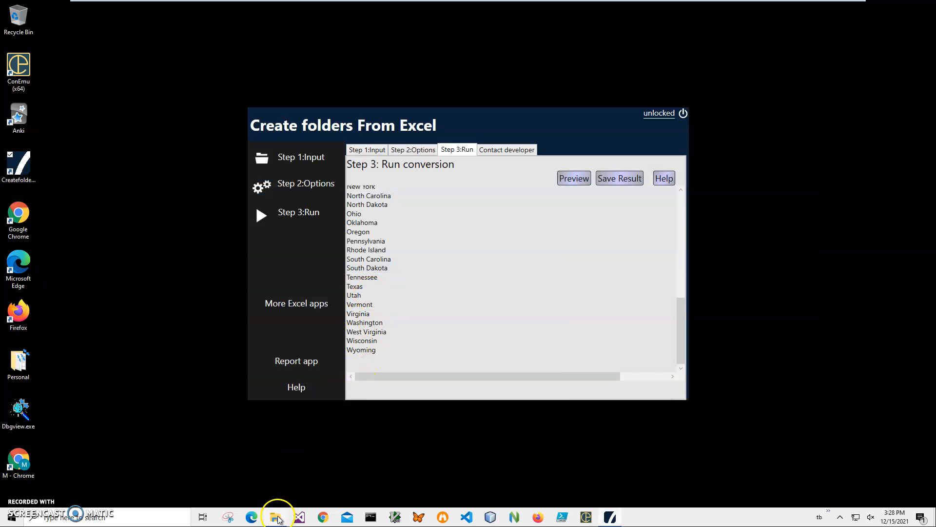
click(275, 516)
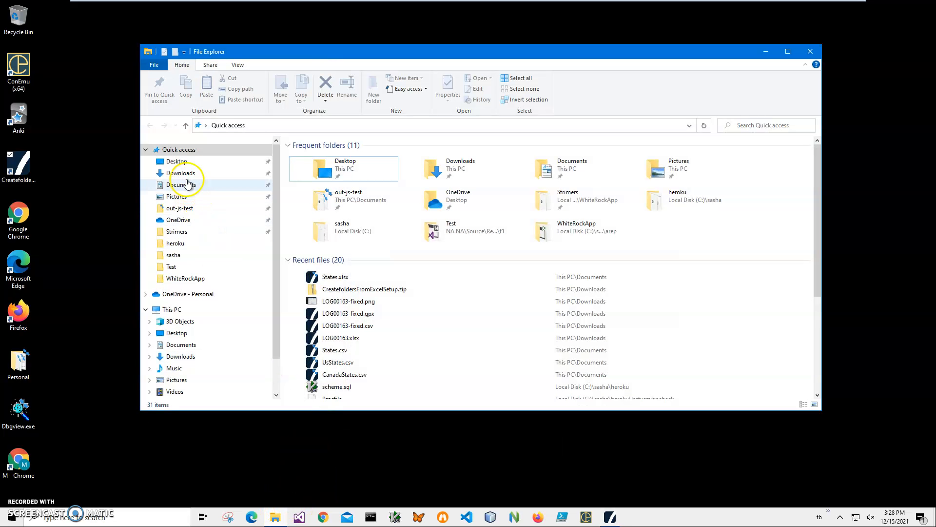
Step: Navigate into the empty Documents\out folder
double_click(181, 185)
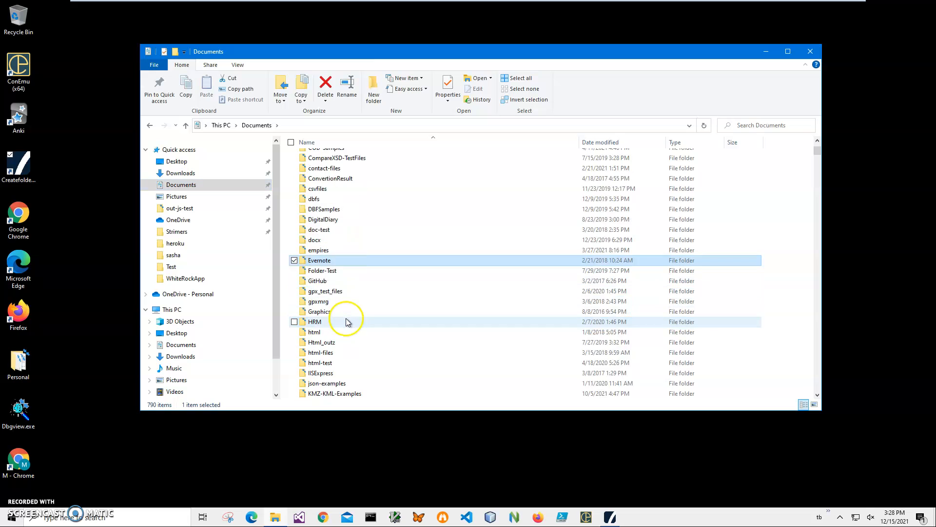
scroll(down, 3)
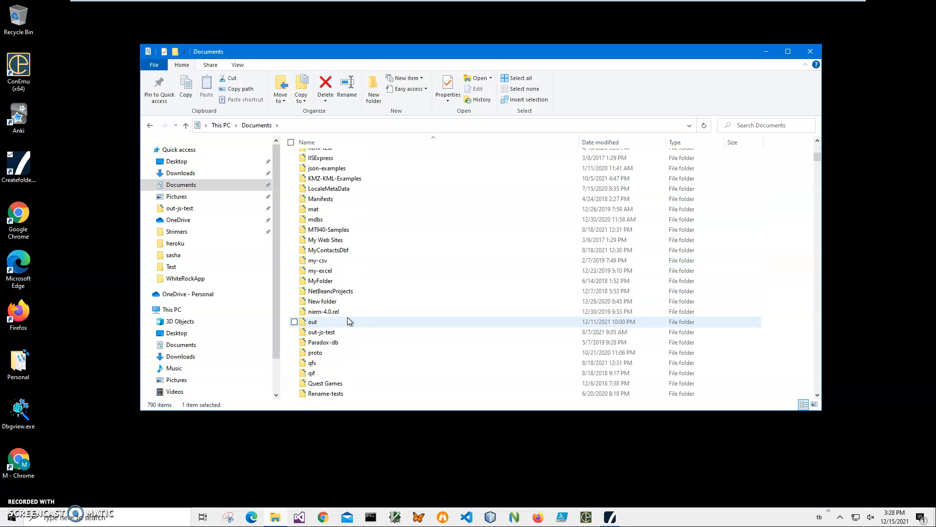
double_click(312, 322)
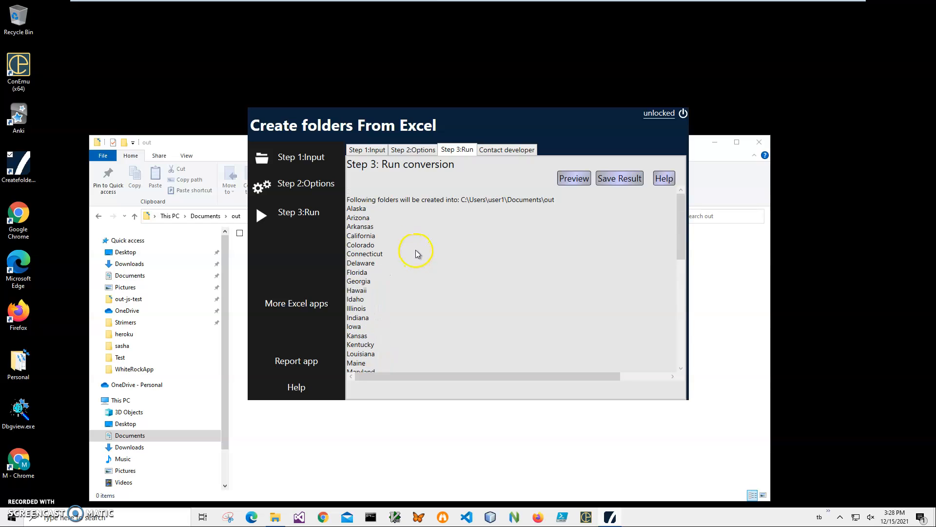
mouse_move(463, 238)
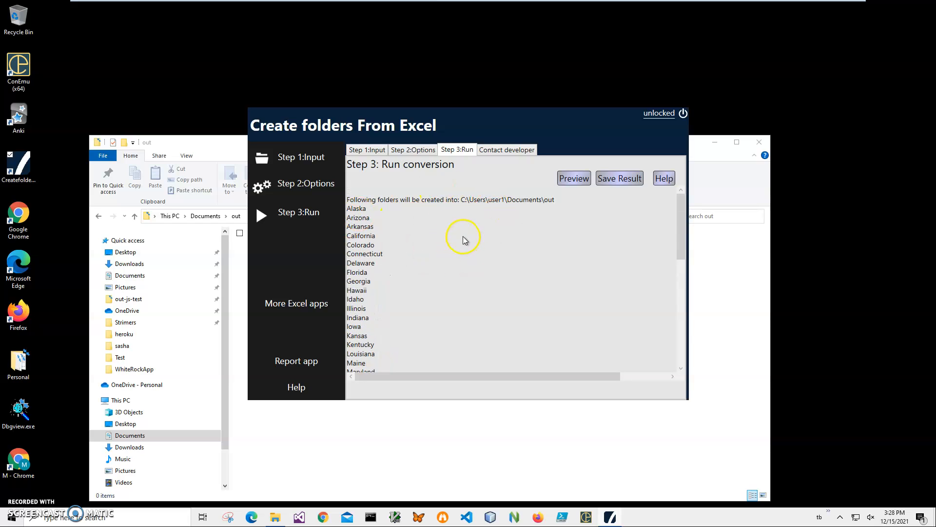
mouse_move(578, 203)
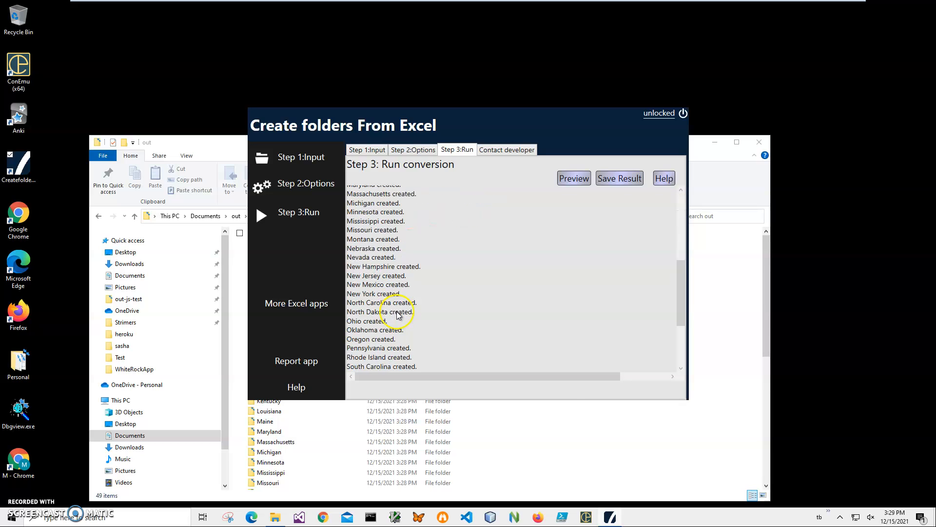
Step: Review the created state folders in the log and Documents\out, then return to the conversion options
scroll(down, 3)
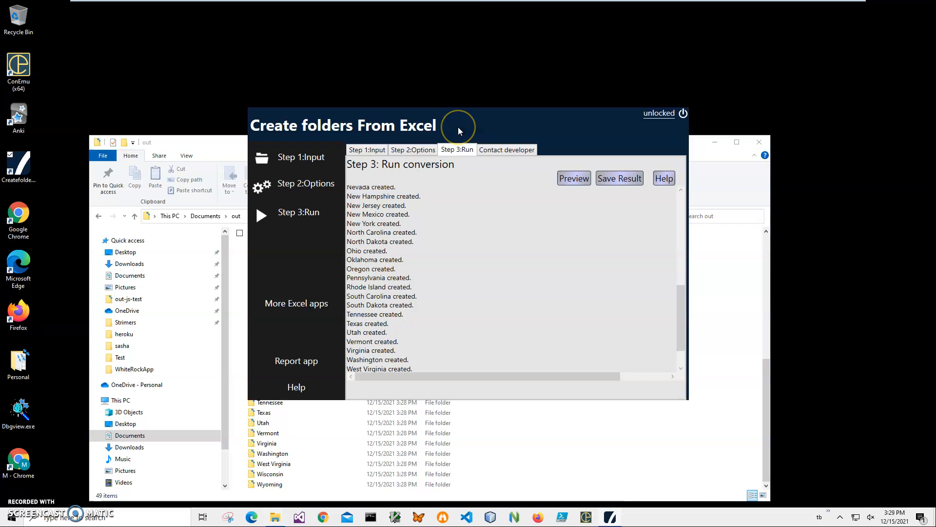
click(414, 150)
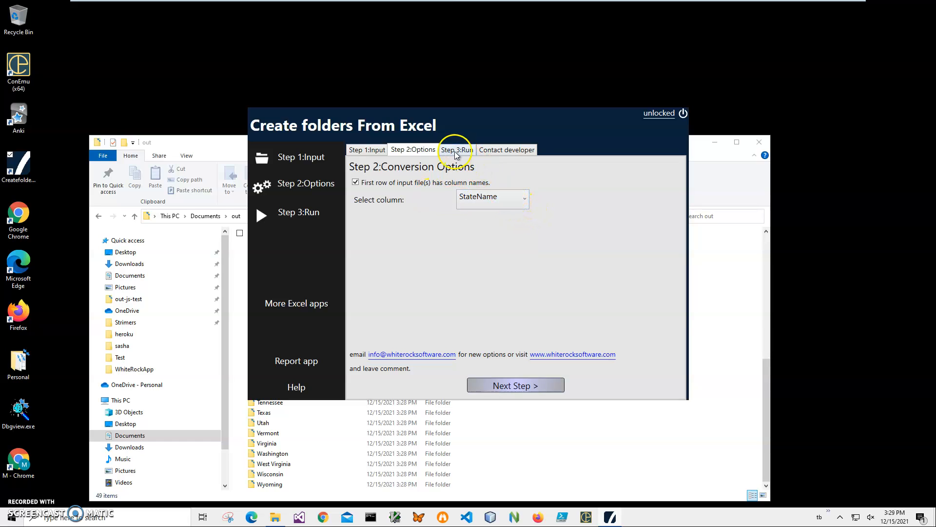
click(455, 150)
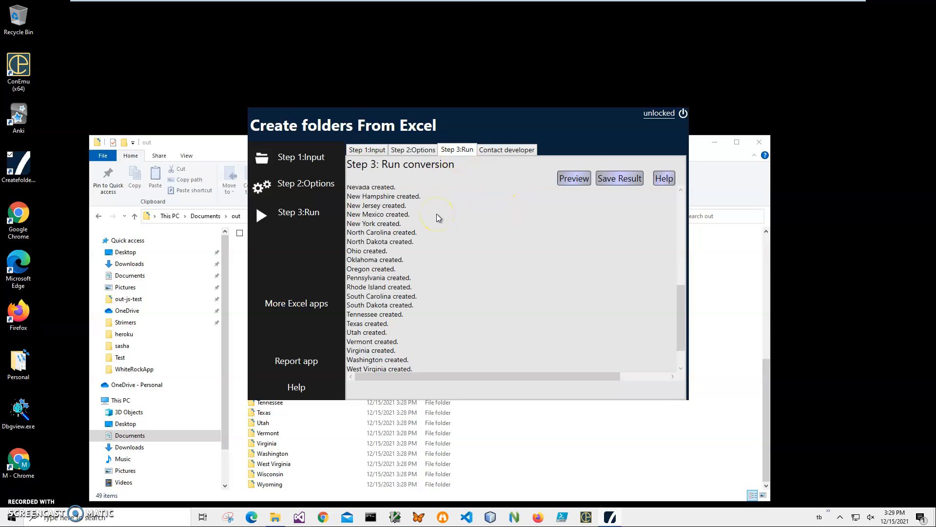